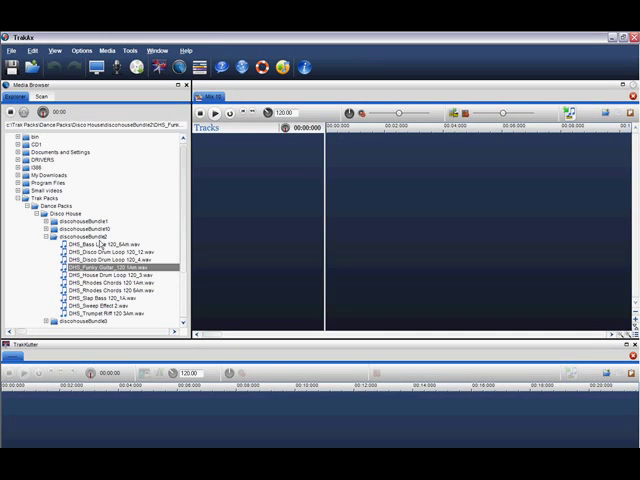
- Add the Disco drum loop and the Funky loop from the Media Browser as tracks 1 and 2
click(110, 260)
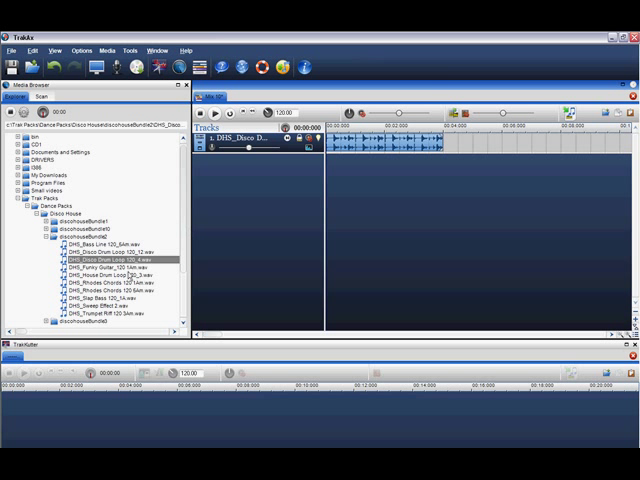
click(110, 268)
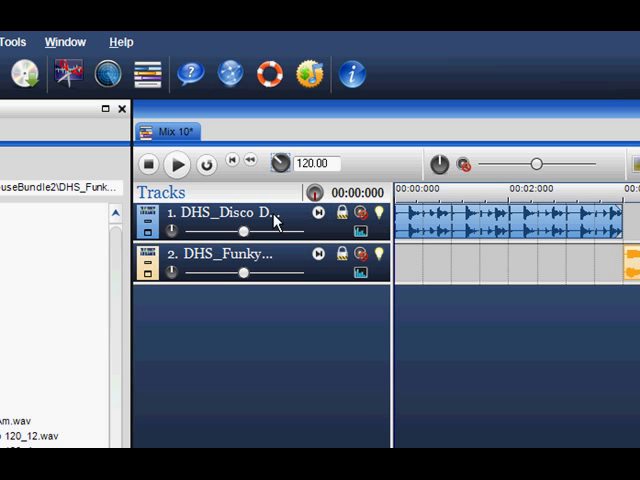
mouse_move(228, 222)
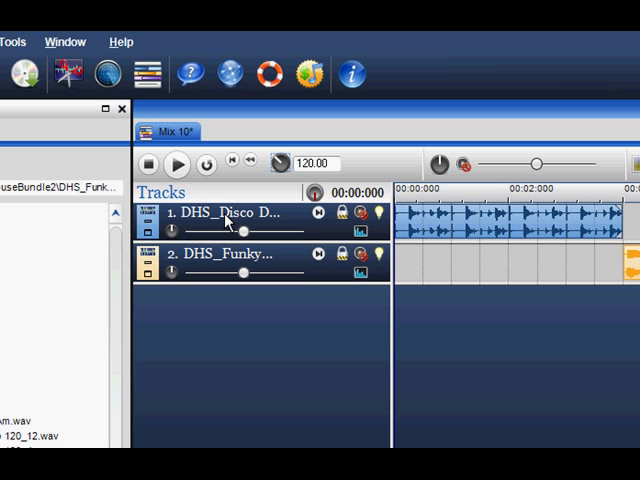
mouse_move(392, 232)
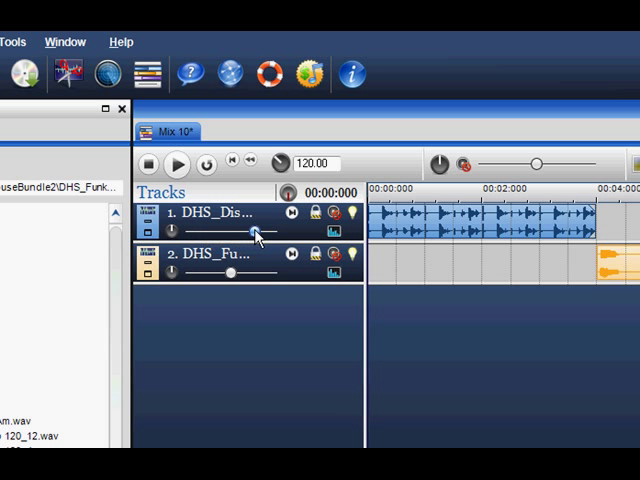
- Set track 1's Max Volume range, then lower the master mix volume slider
right_click(236, 232)
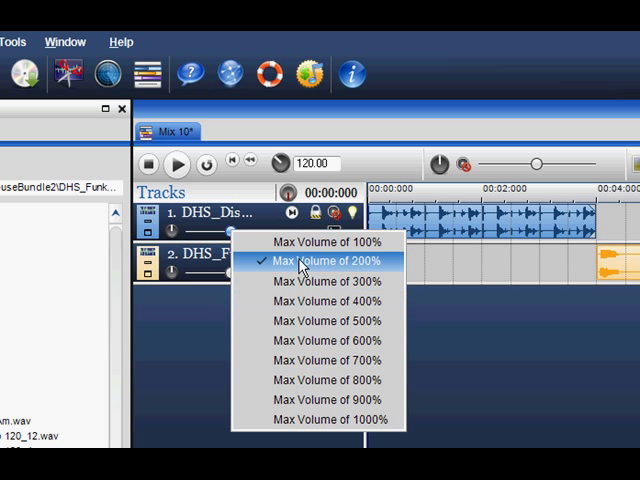
click(328, 260)
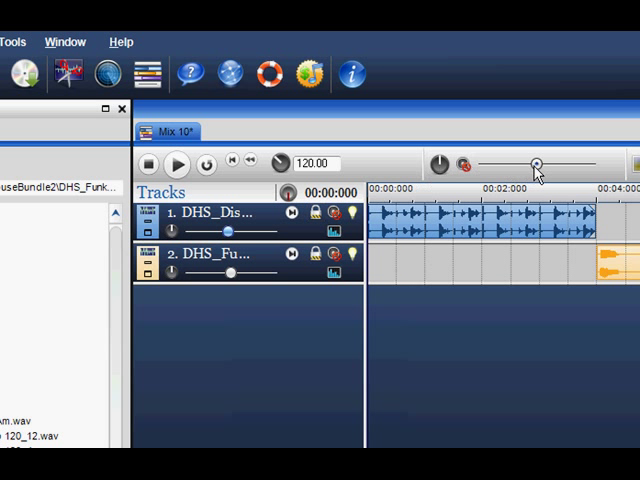
drag(536, 164, 496, 164)
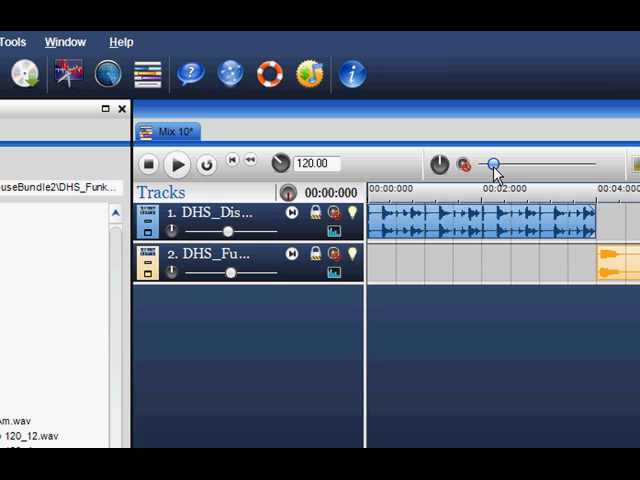
drag(496, 162, 550, 162)
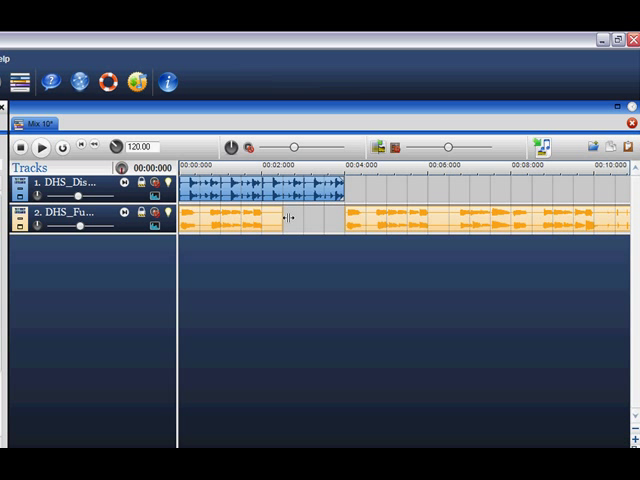
- Audition the two-loop mix twice with Play and Stop
click(42, 146)
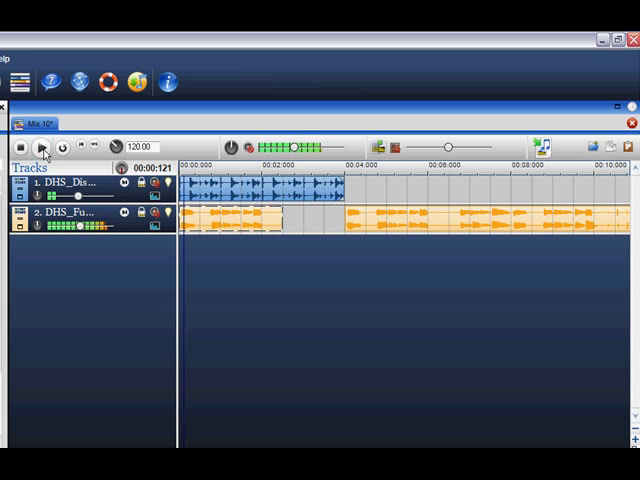
click(42, 146)
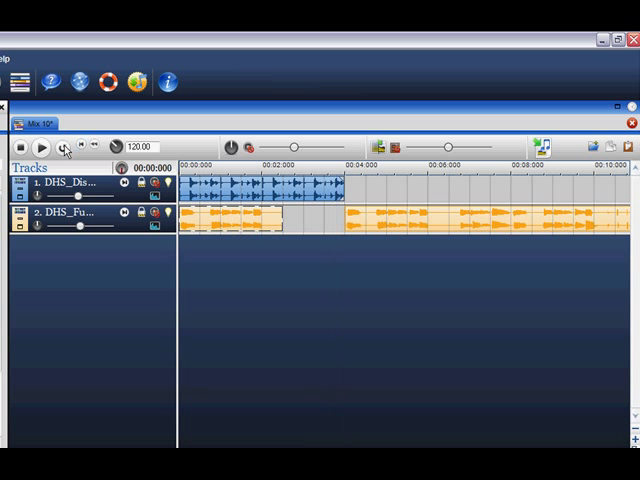
click(40, 148)
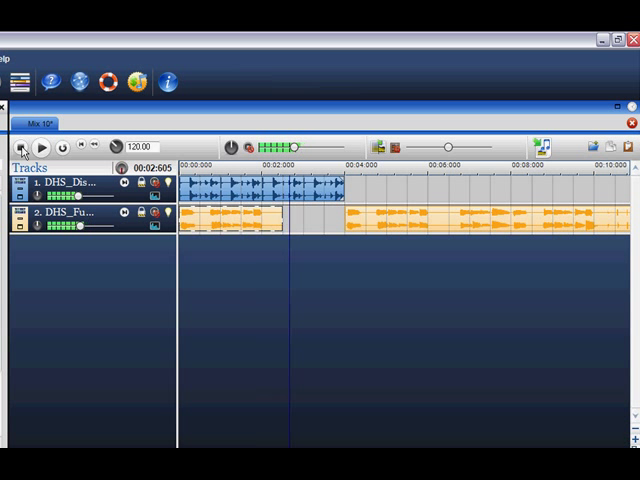
click(40, 148)
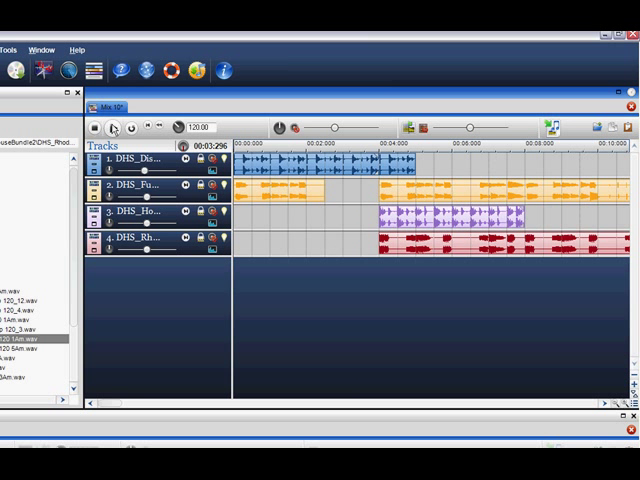
- Play back the four-track mix once, then zoom the timeline in two levels
click(124, 126)
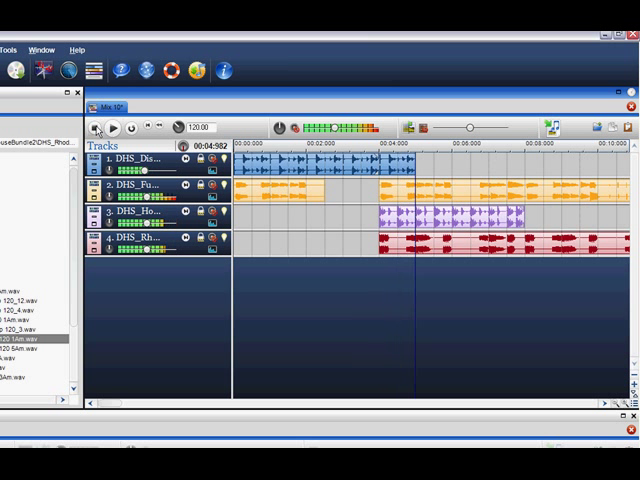
click(120, 126)
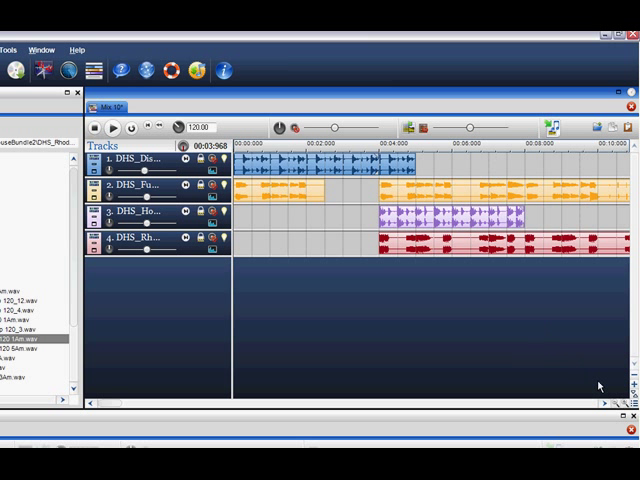
mouse_move(380, 268)
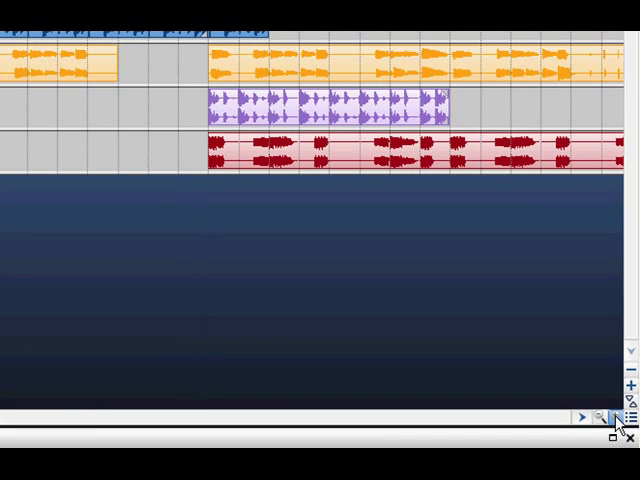
click(596, 416)
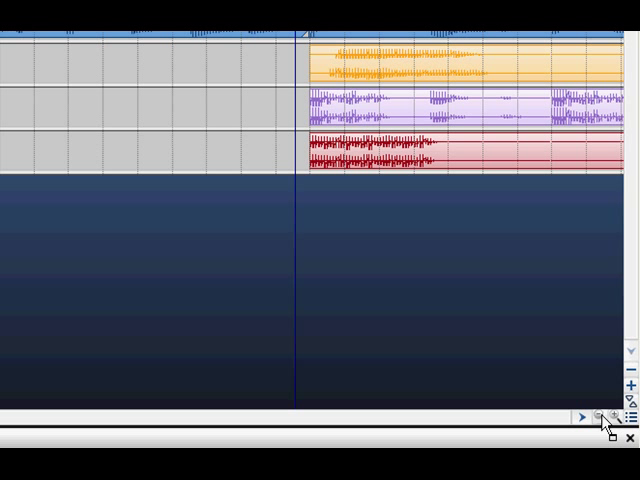
click(600, 416)
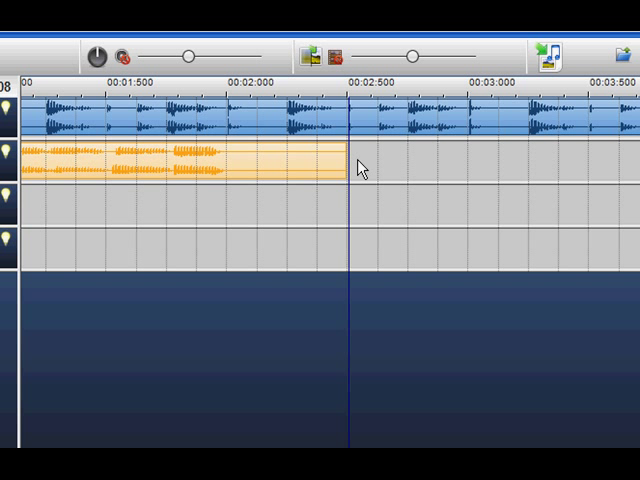
- Extend track 2's Funky loop clip by extra repeats past 2.5 seconds and select the new part
drag(344, 170, 410, 170)
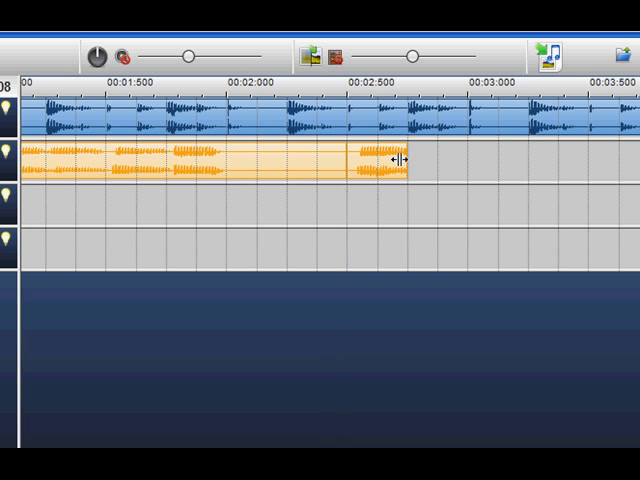
drag(404, 164, 464, 172)
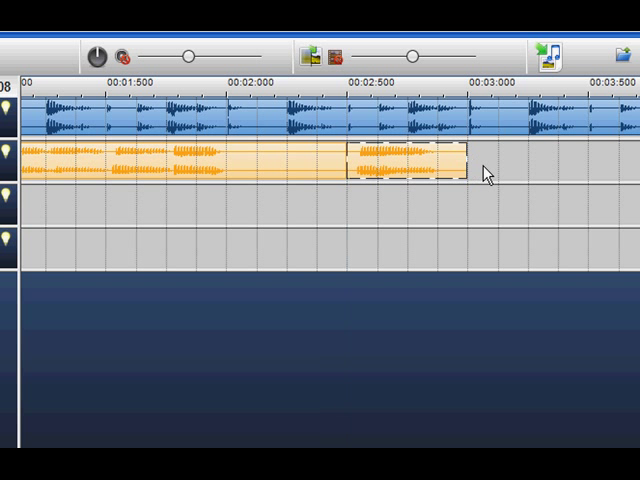
drag(464, 170, 530, 170)
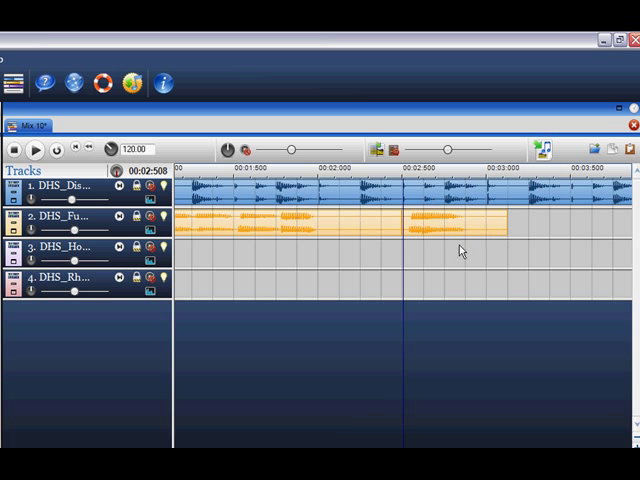
mouse_move(460, 228)
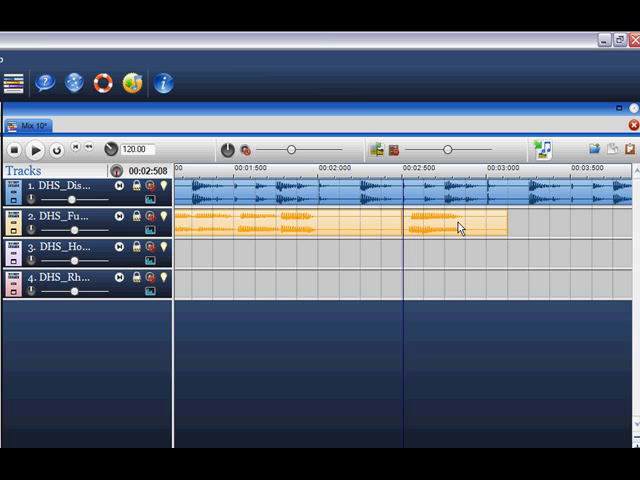
- Try deleting the extra Funky loop segment via its right-click editing menu
right_click(460, 226)
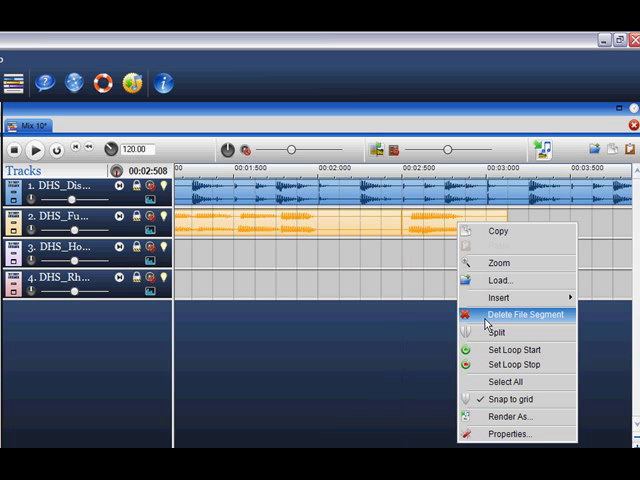
click(524, 314)
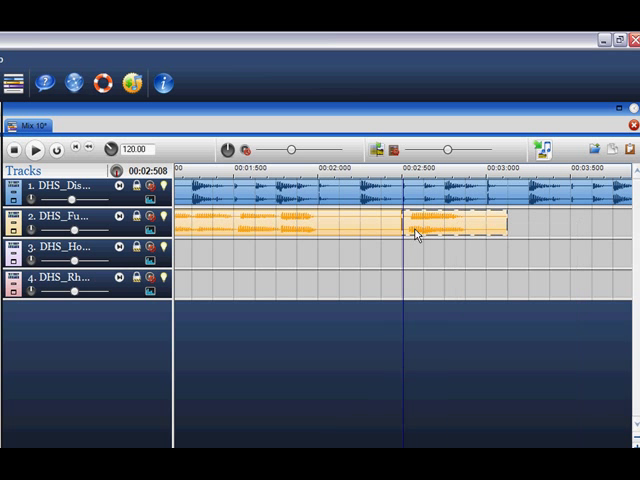
right_click(416, 236)
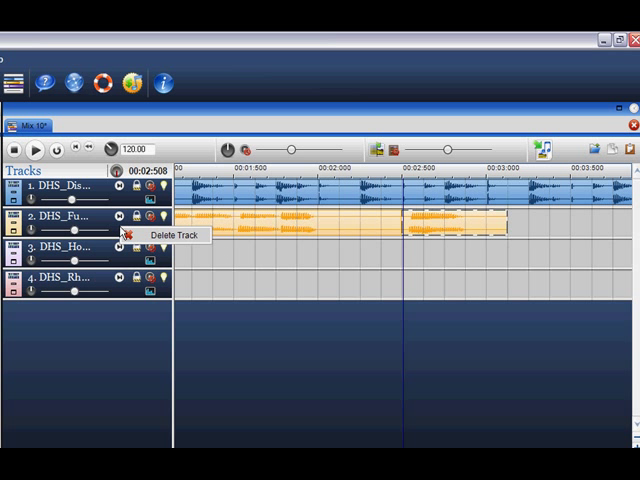
mouse_move(184, 234)
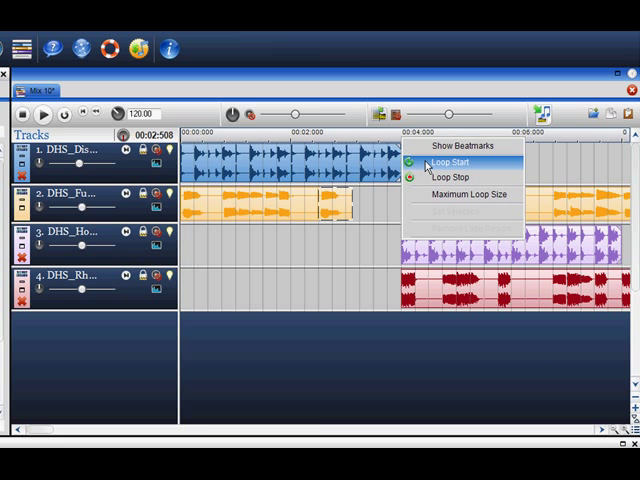
- Mark Loop Start and Loop Stop on the ruler over the later arrangement and play it back
click(456, 164)
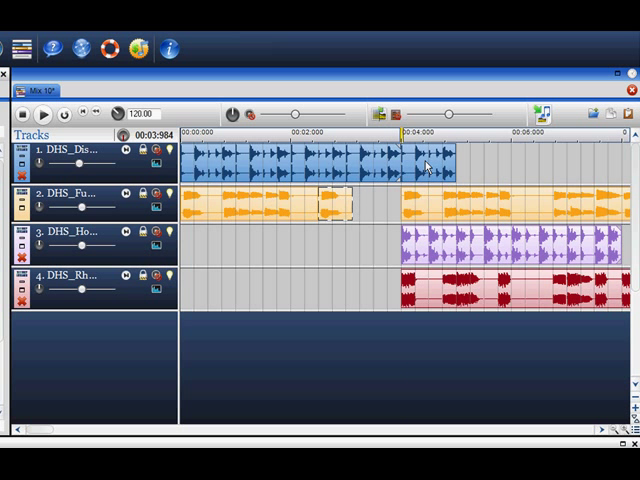
mouse_move(556, 144)
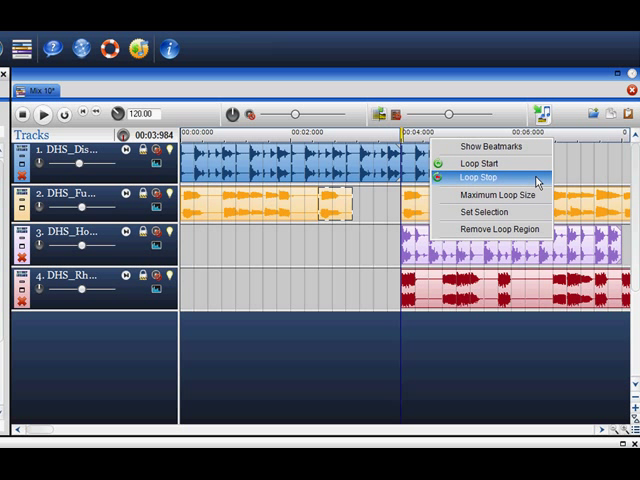
click(480, 178)
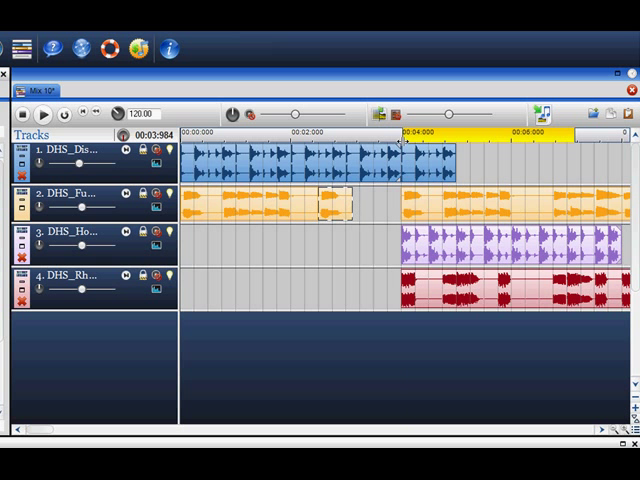
click(42, 112)
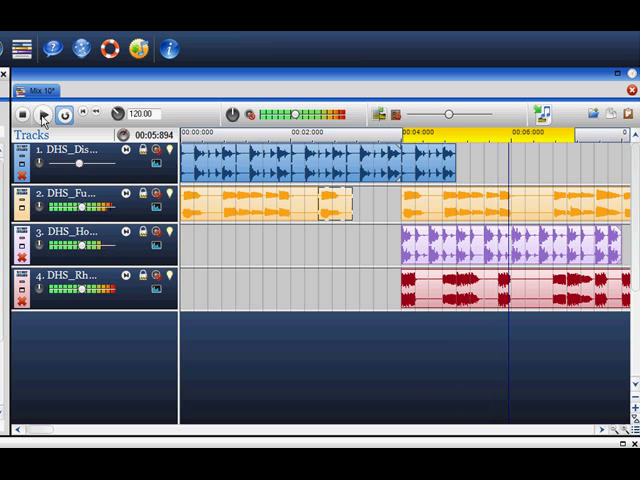
click(42, 112)
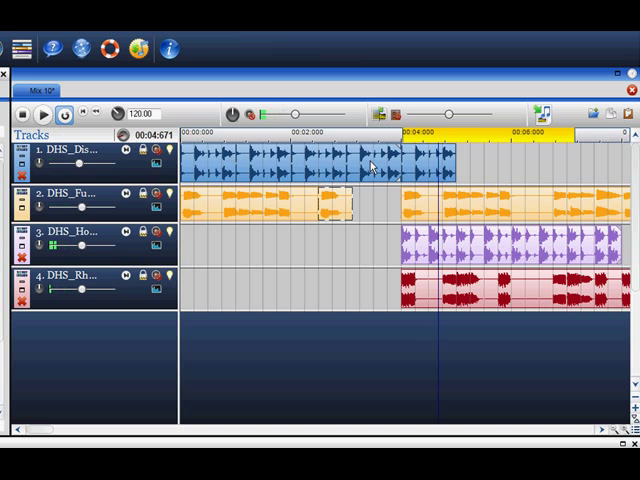
mouse_move(468, 140)
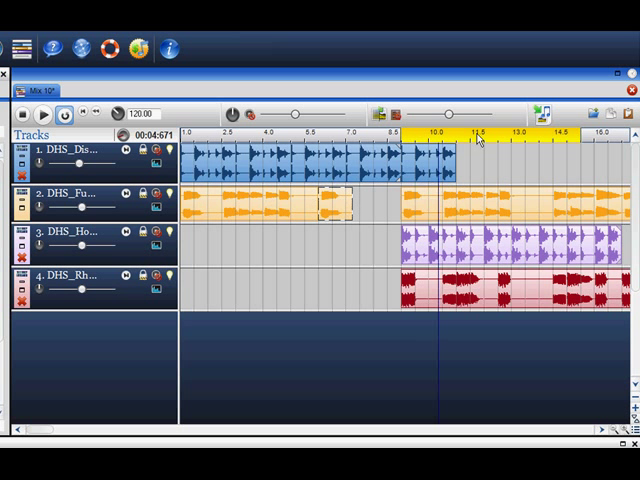
- Set the loop region as the selection and start a mixdown-to-file named 'Cool'
right_click(480, 140)
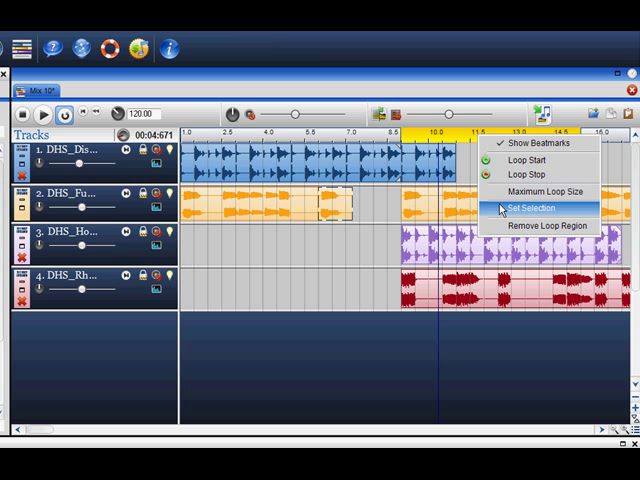
click(534, 208)
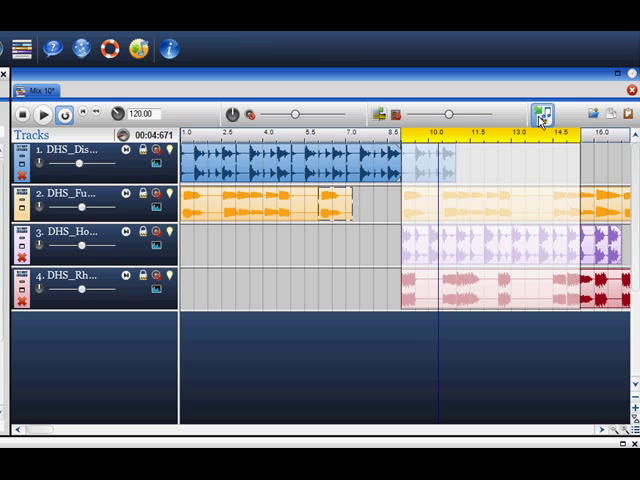
click(544, 112)
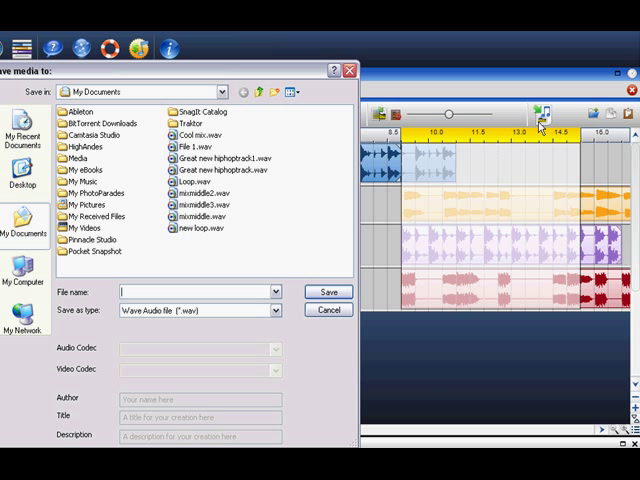
text(Cool)
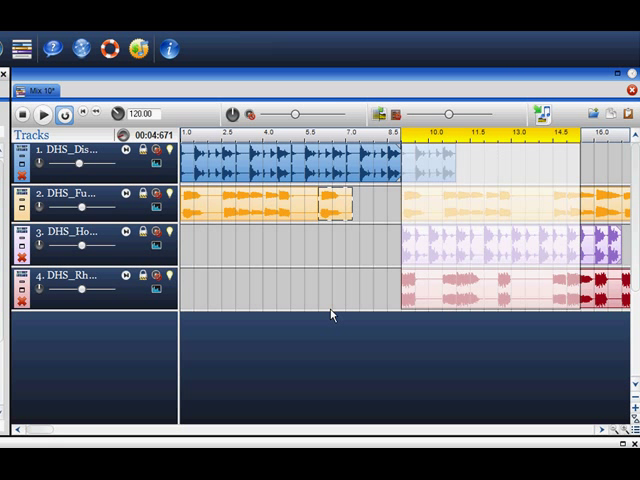
right_click(456, 144)
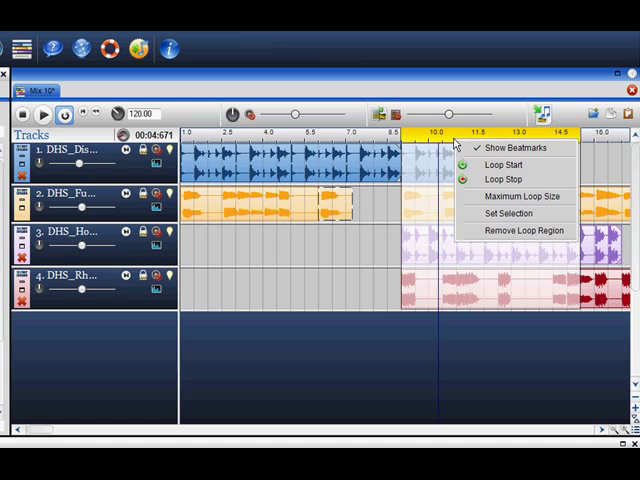
click(520, 230)
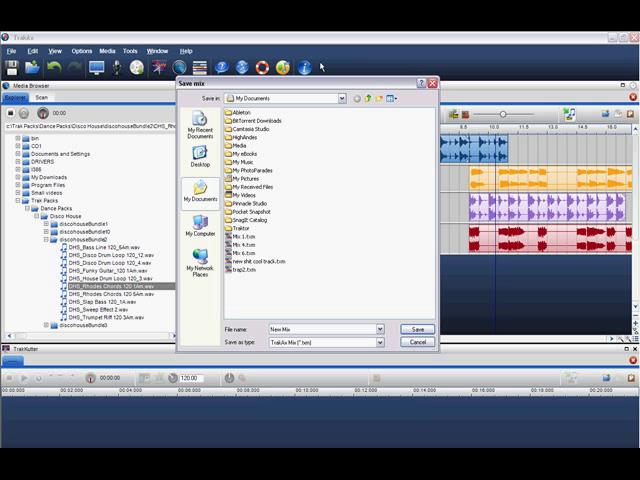
- Confirm saving the four-track mix as a project file
click(416, 328)
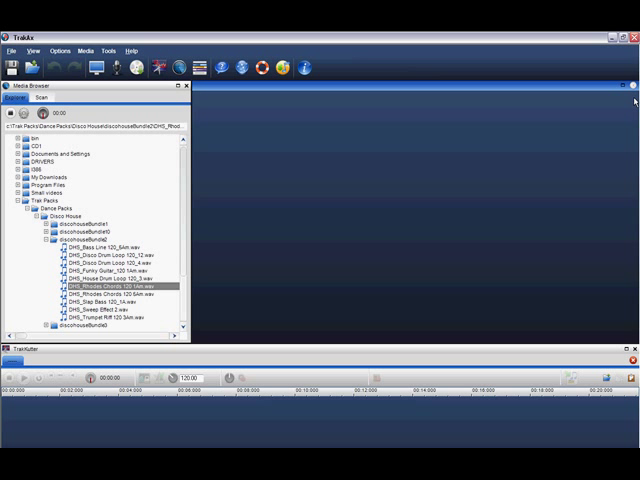
mouse_move(52, 98)
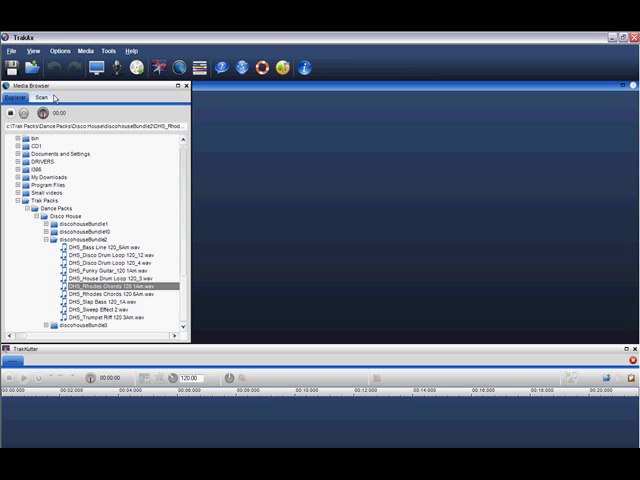
- Reopen the saved mix project via File > Open Mix
click(12, 52)
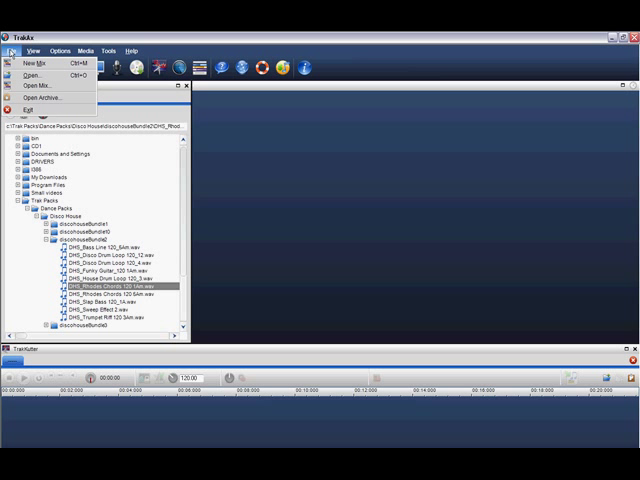
click(32, 74)
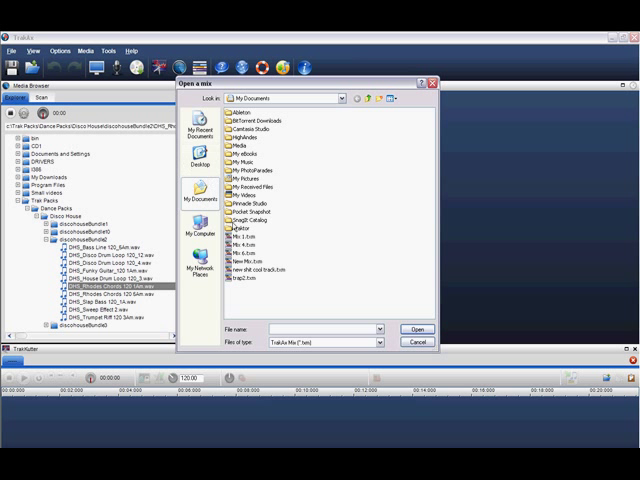
click(416, 328)
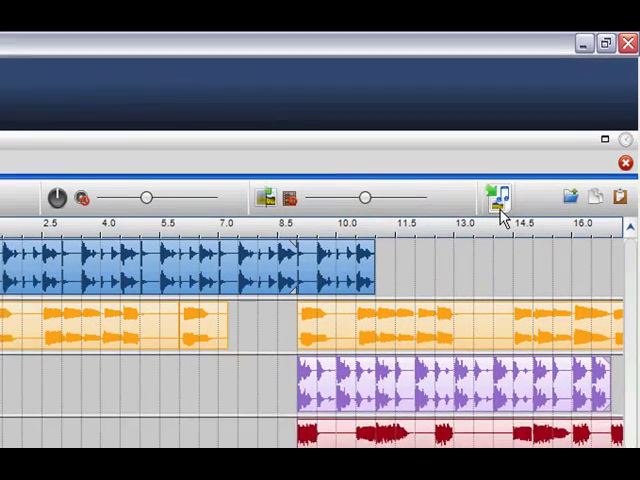
- Render the reopened mix to a Wave audio file and dismiss the finished export
click(492, 208)
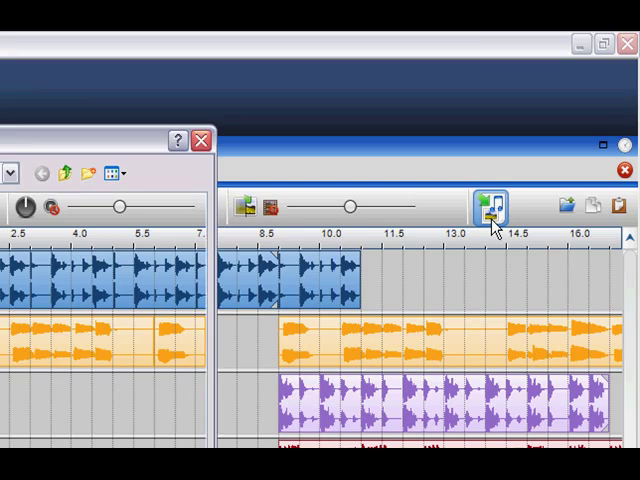
click(490, 208)
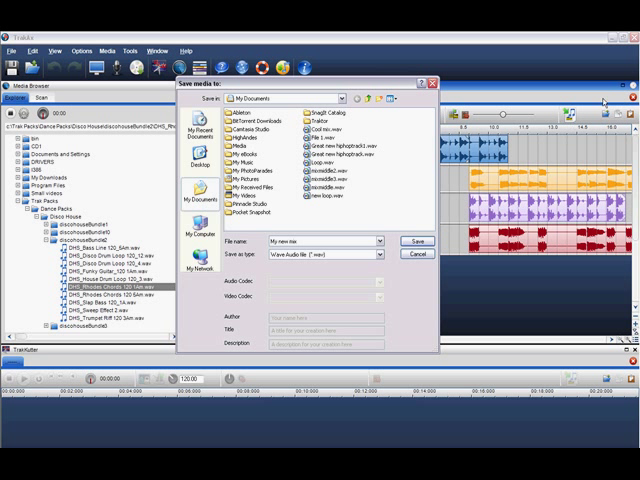
click(416, 240)
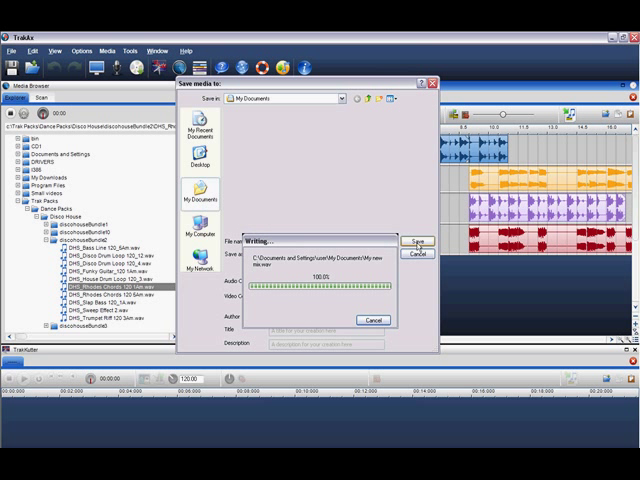
click(408, 244)
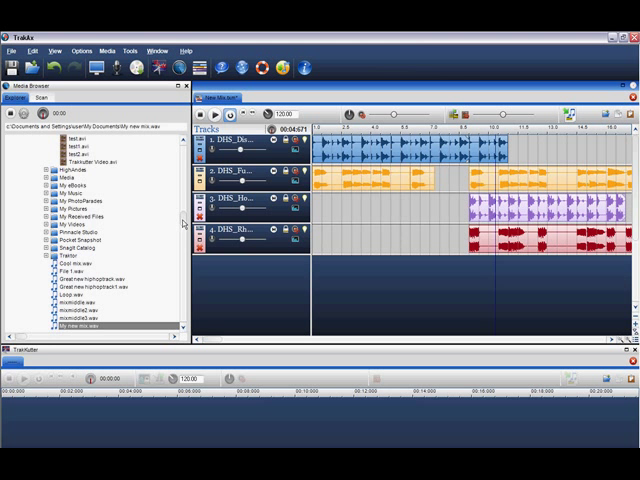